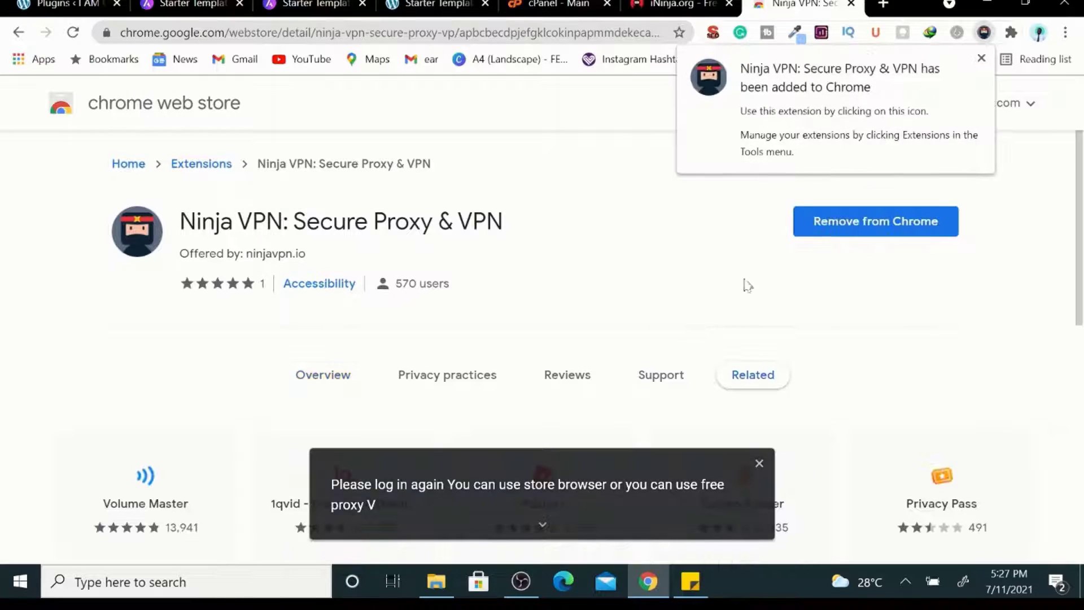
{"action": "mouse_move", "coordinate": [980, 58]}
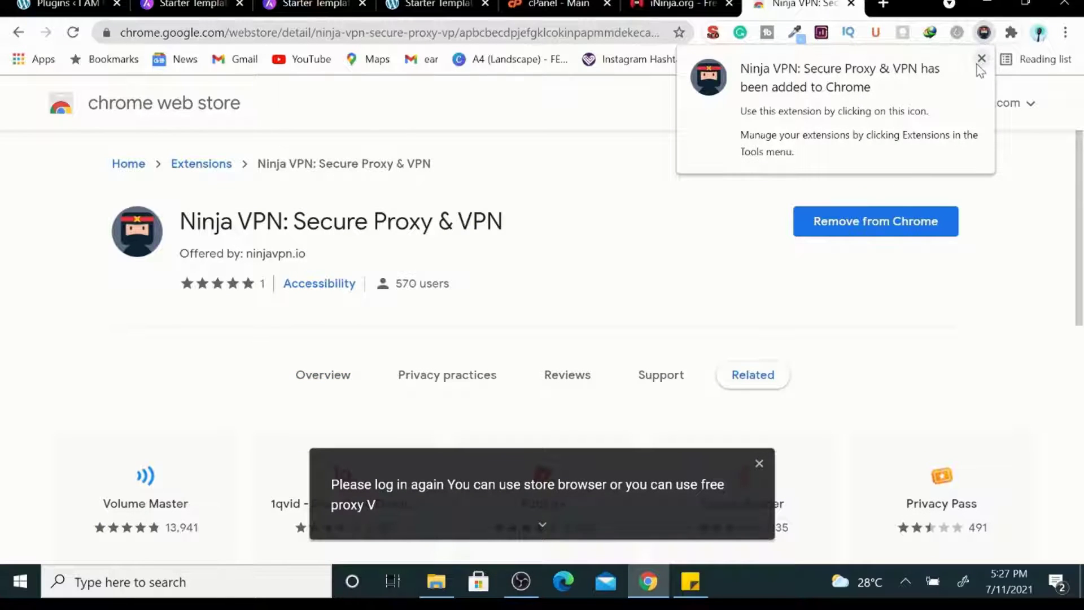